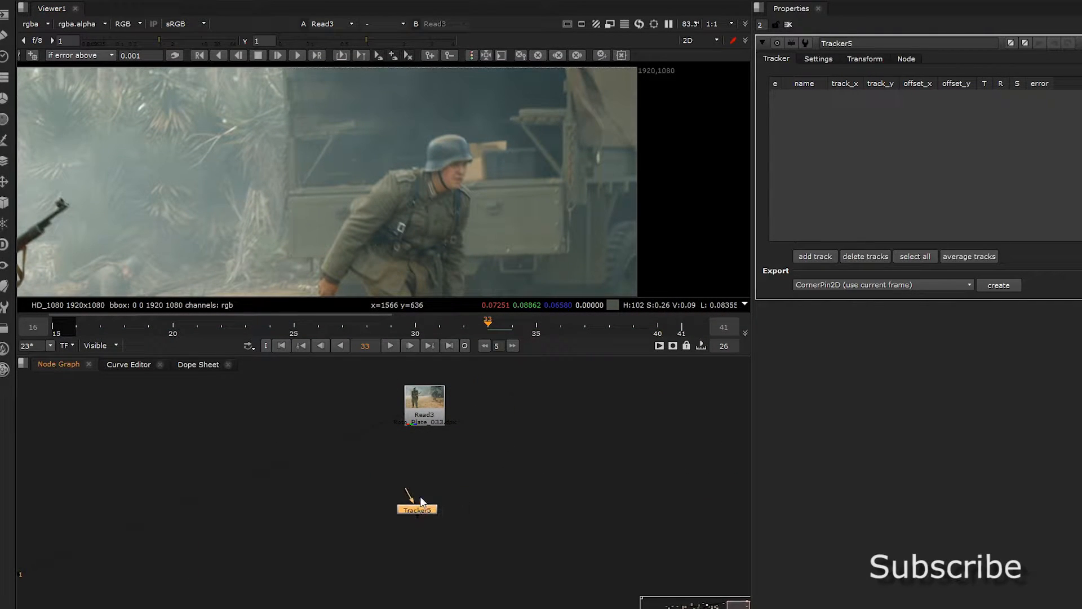
# Add a Tracker under Read3 with track 1 on the soldier's helmet, solving translate and rotate
pyautogui.click(418, 510)
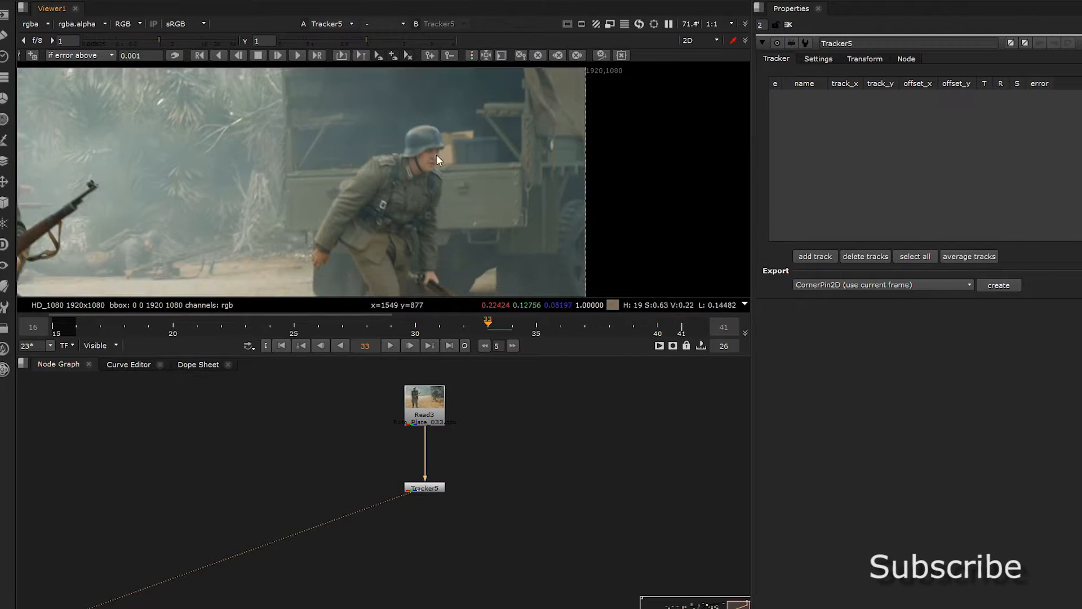
pyautogui.click(813, 256)
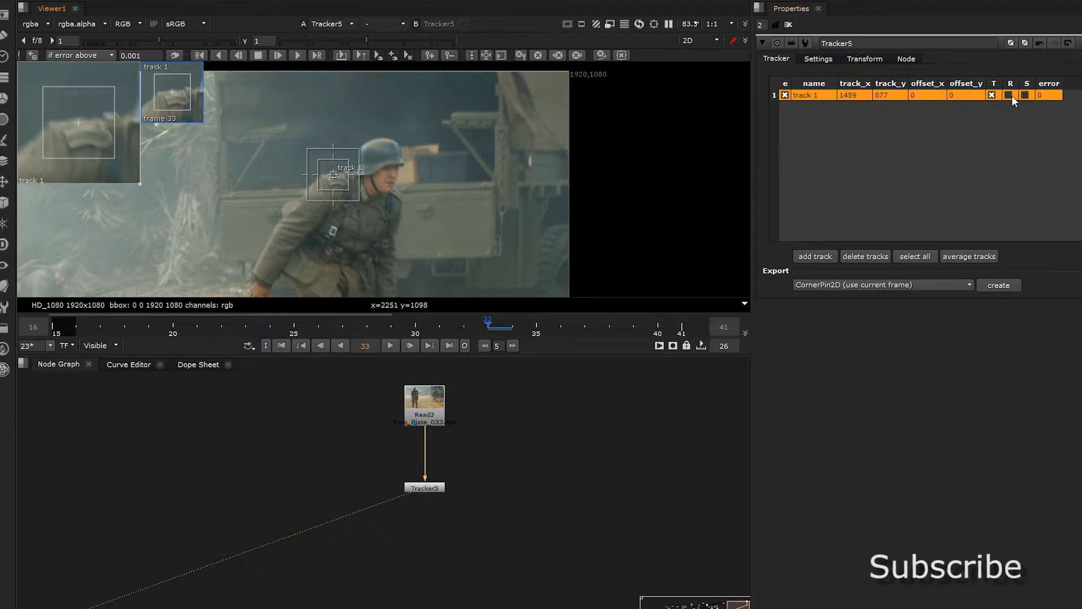
pyautogui.click(1008, 95)
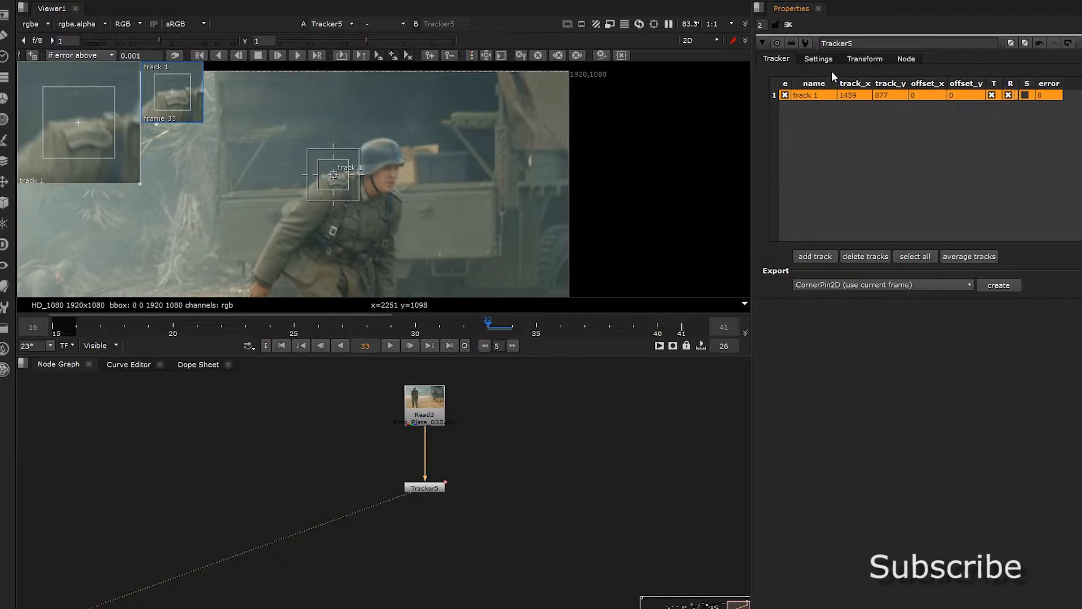
# Turn on luminance adjustment and use 400 iterations, epsilon 0.005, max error 0.4
pyautogui.click(818, 58)
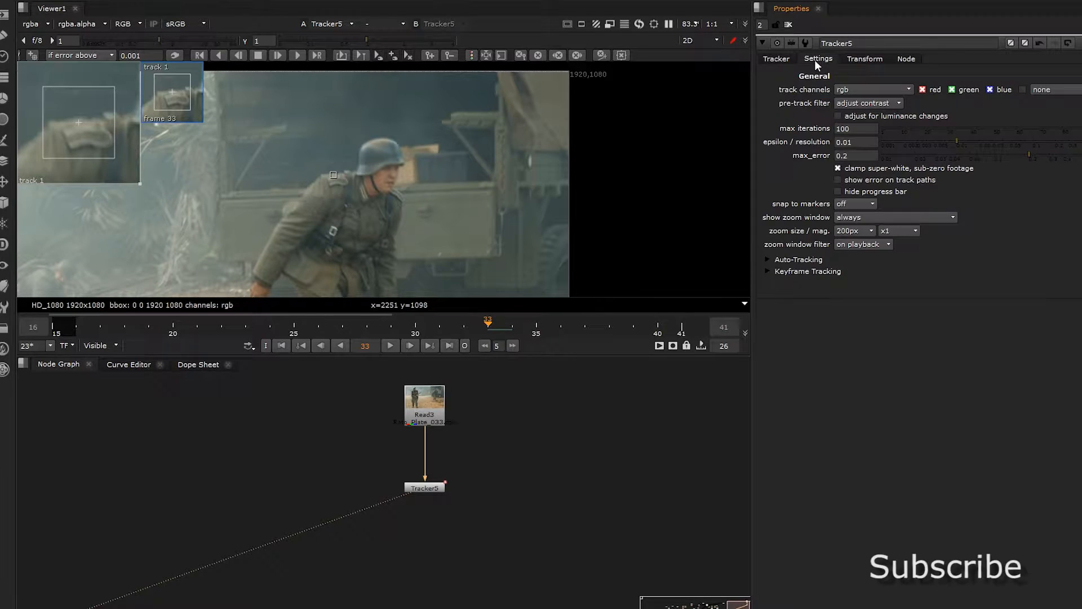
pyautogui.click(838, 116)
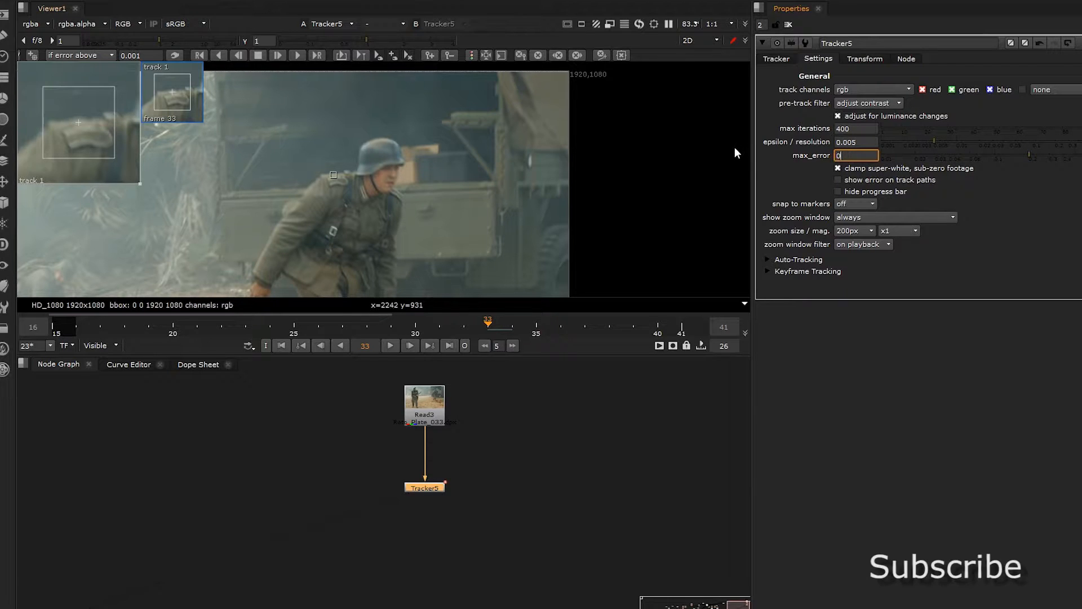
pyautogui.write('0.4')
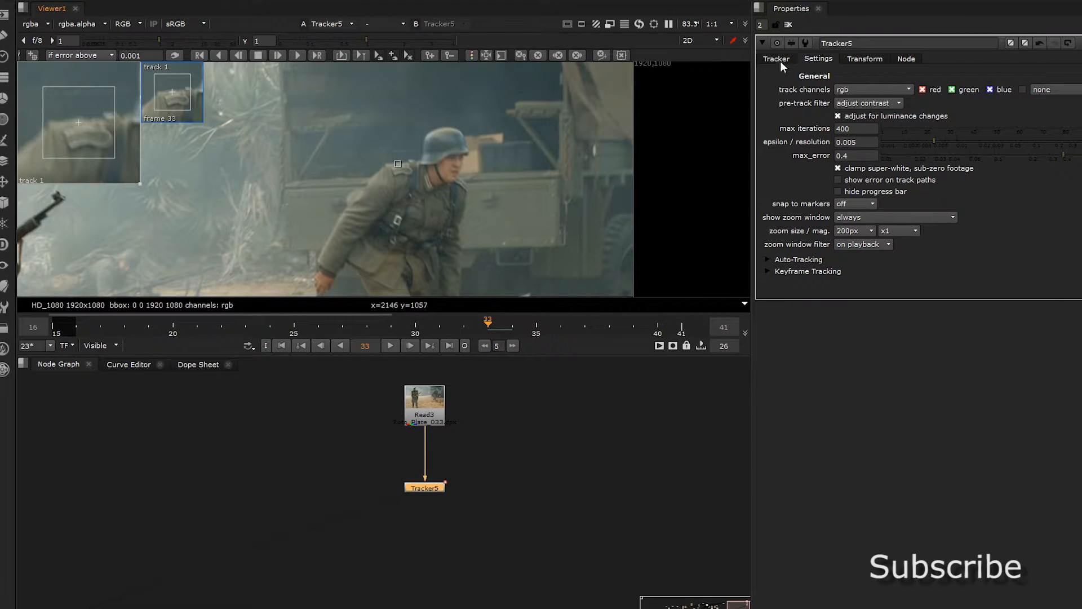
# Move track 1 onto the wooden beam end on the truck and maximize the viewer
pyautogui.click(775, 57)
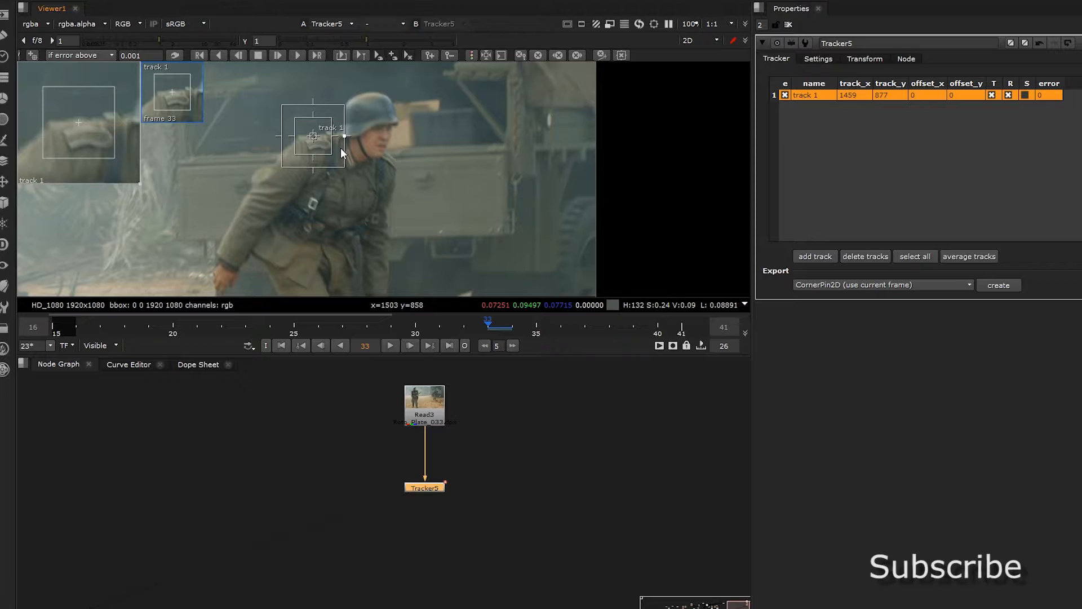
pyautogui.moveTo(318, 140)
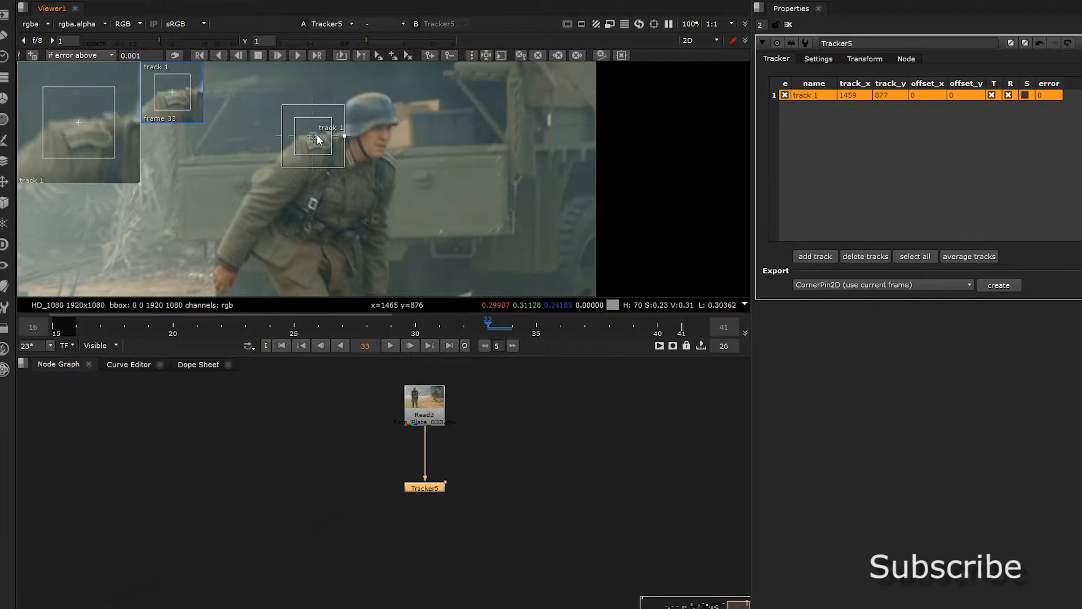
pyautogui.moveTo(313, 137); pyautogui.dragTo(228, 189)
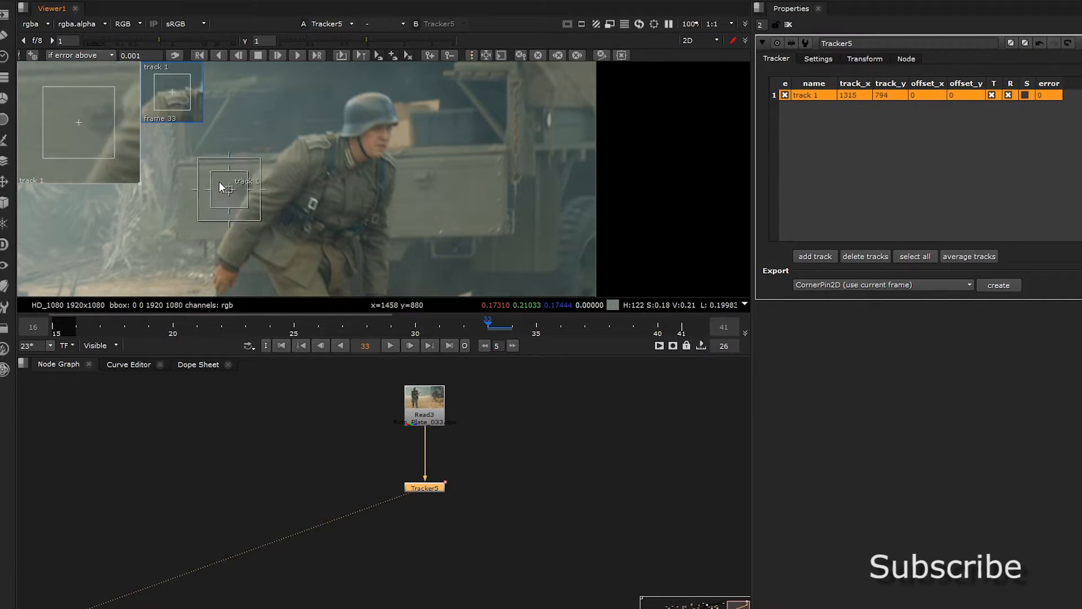
pyautogui.moveTo(229, 190); pyautogui.dragTo(465, 264)
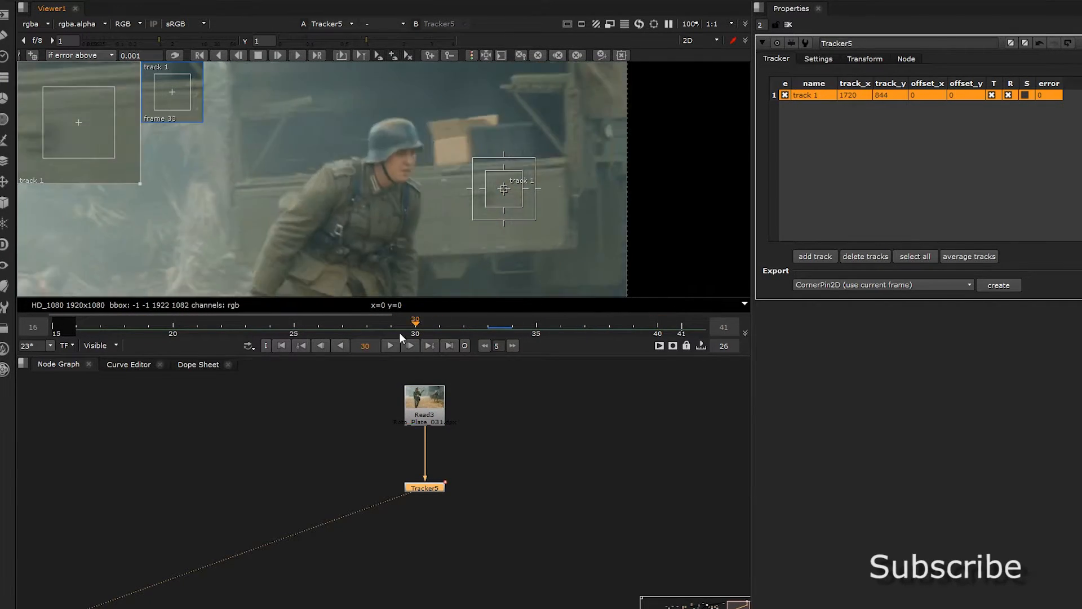
pyautogui.click(339, 344)
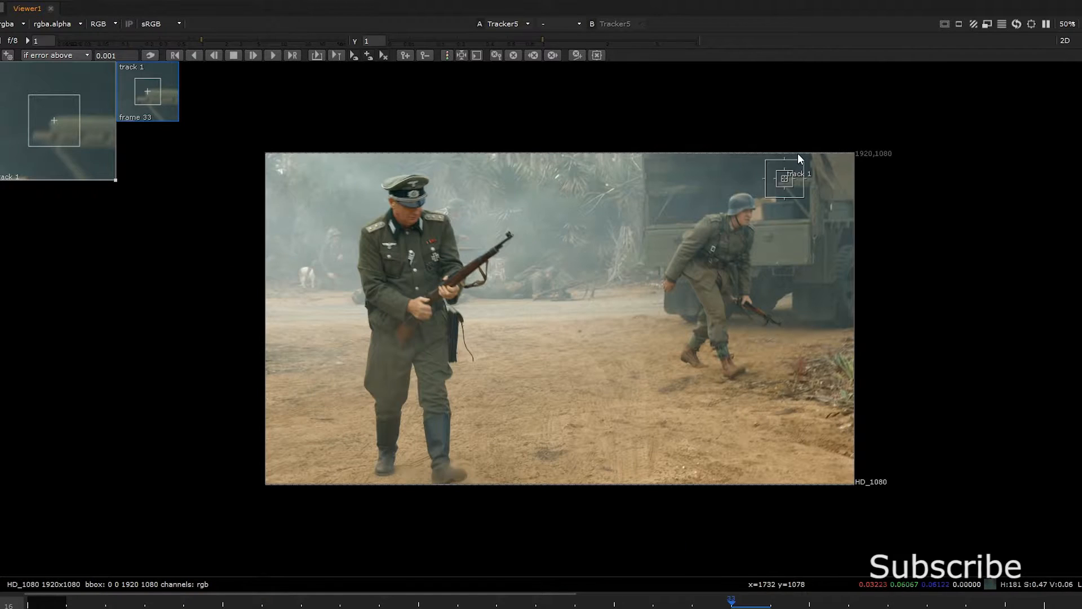
# Track track 1 forward and back, correcting it onto the beam end at frames 26, 27, 33 and 35
pyautogui.scroll(3)
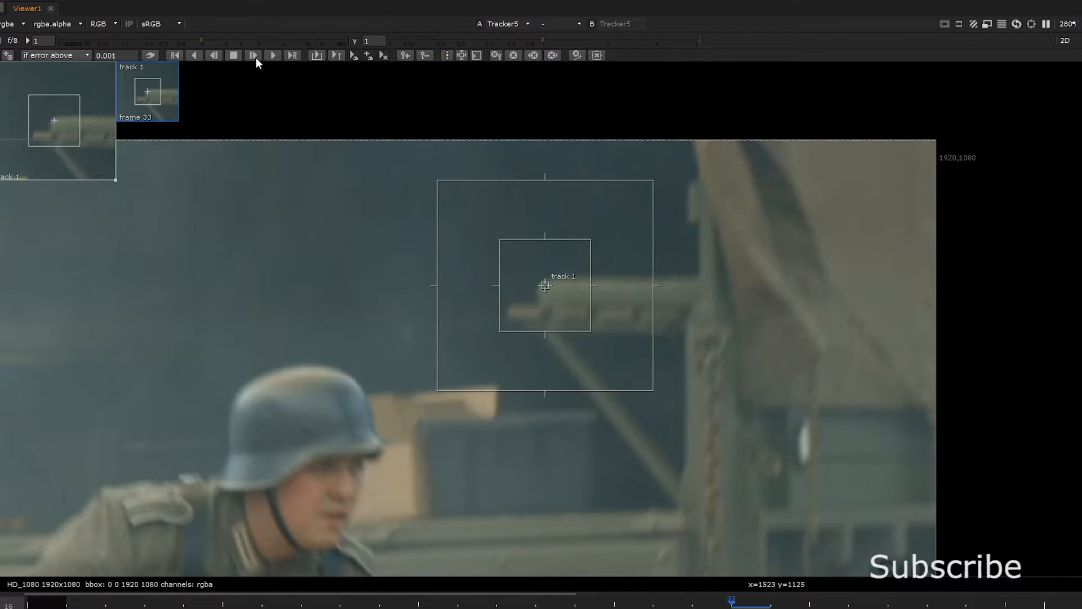
pyautogui.click(273, 55)
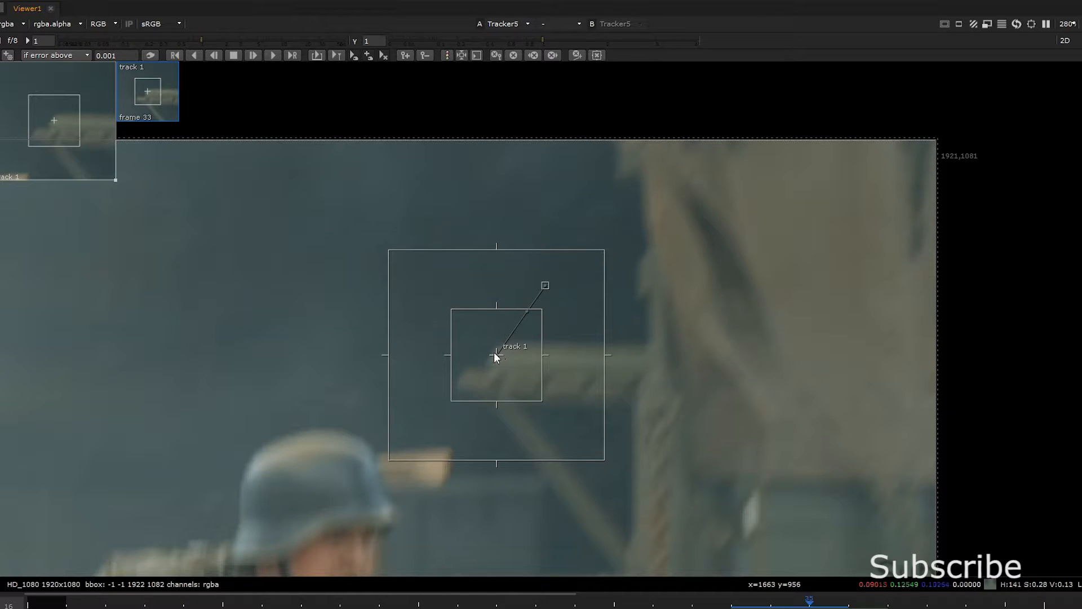
pyautogui.click(271, 55)
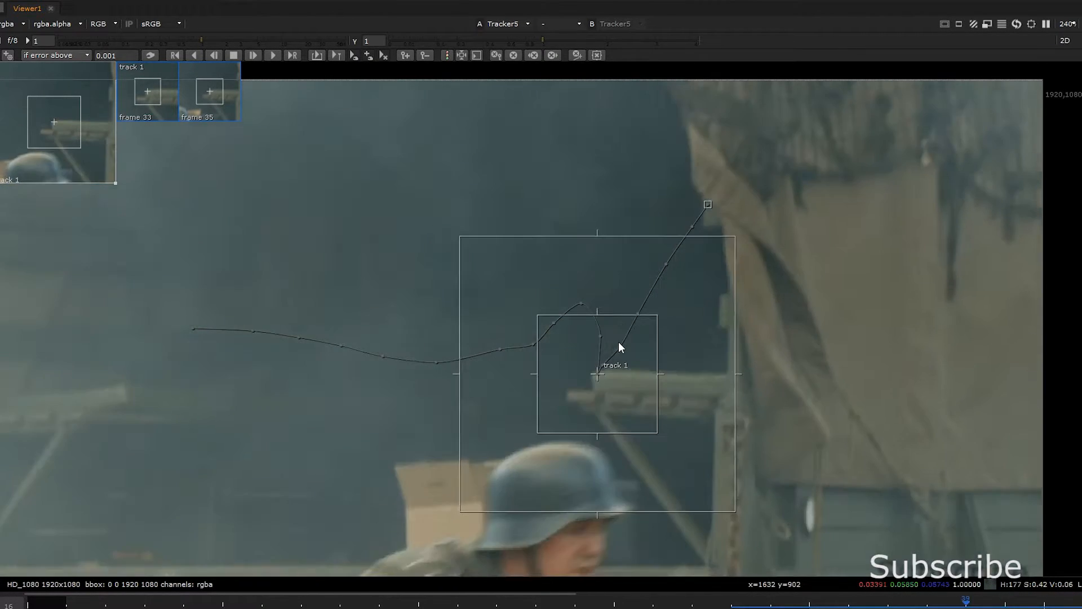
pyautogui.click(208, 92)
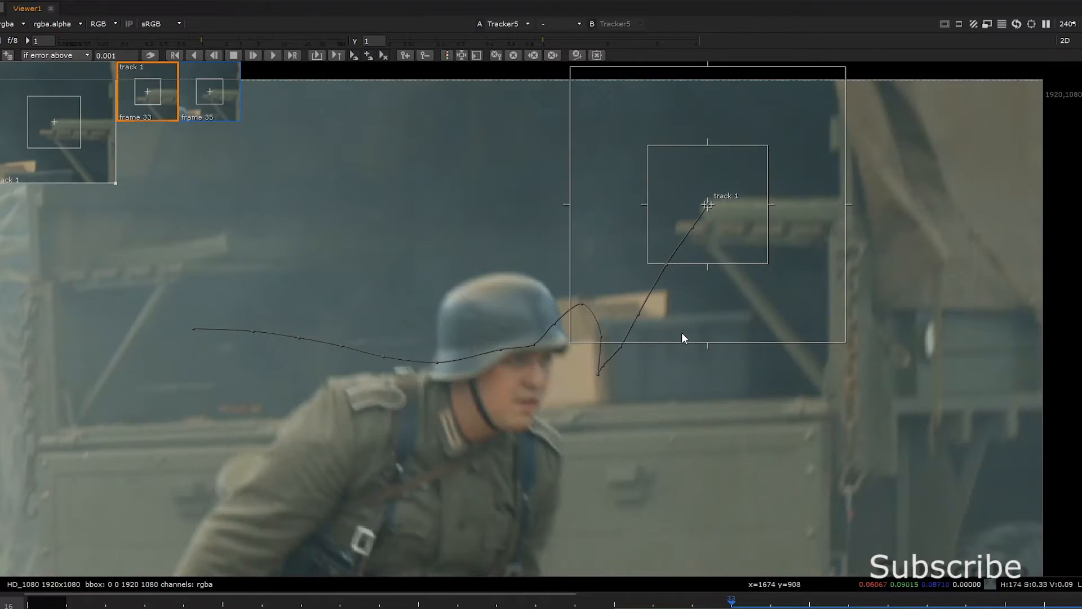
pyautogui.click(194, 56)
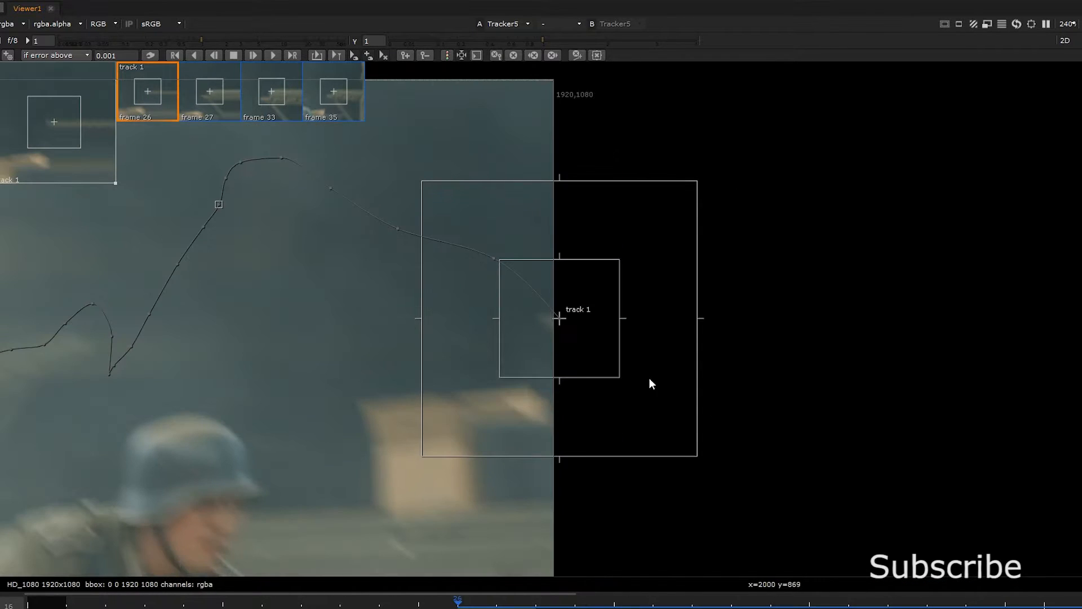
# Extend track 1 backward frame by frame, adding correction keyframes at frames 18, 19 and 24
pyautogui.click(210, 90)
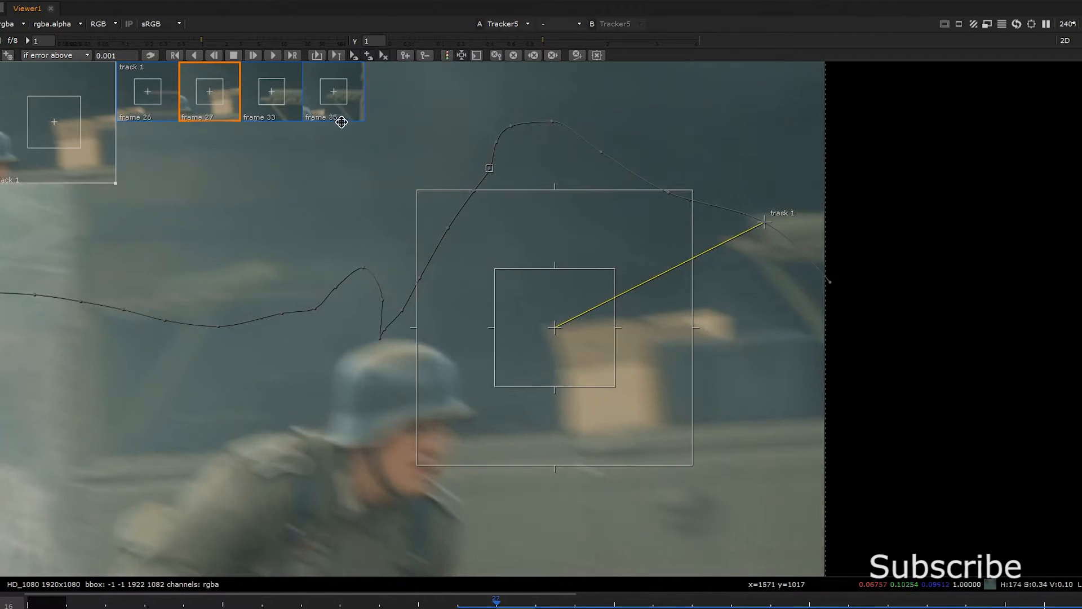
pyautogui.moveTo(214, 55)
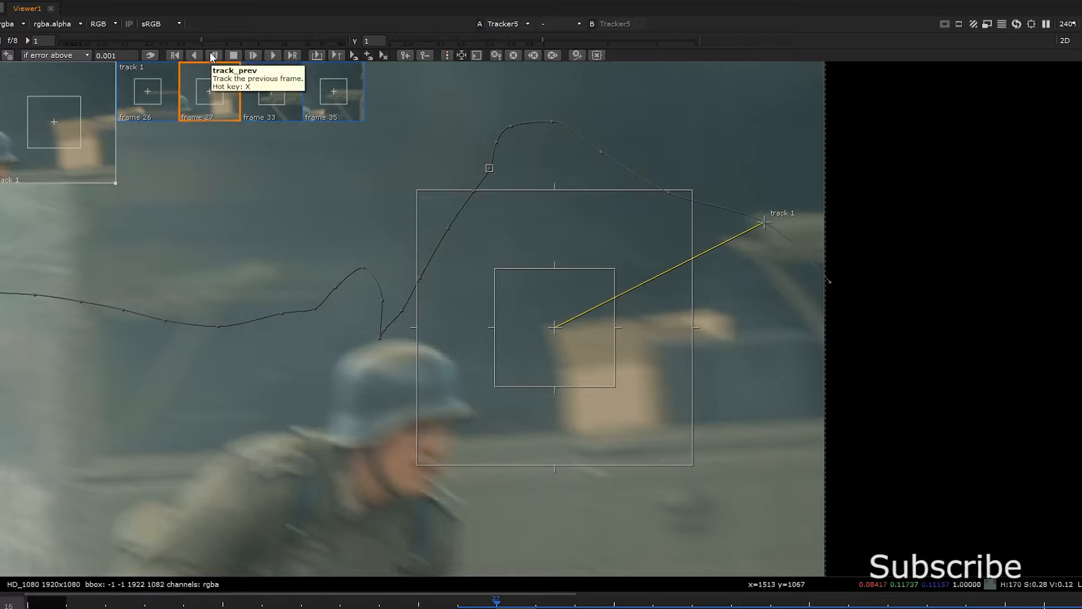
pyautogui.click(214, 55)
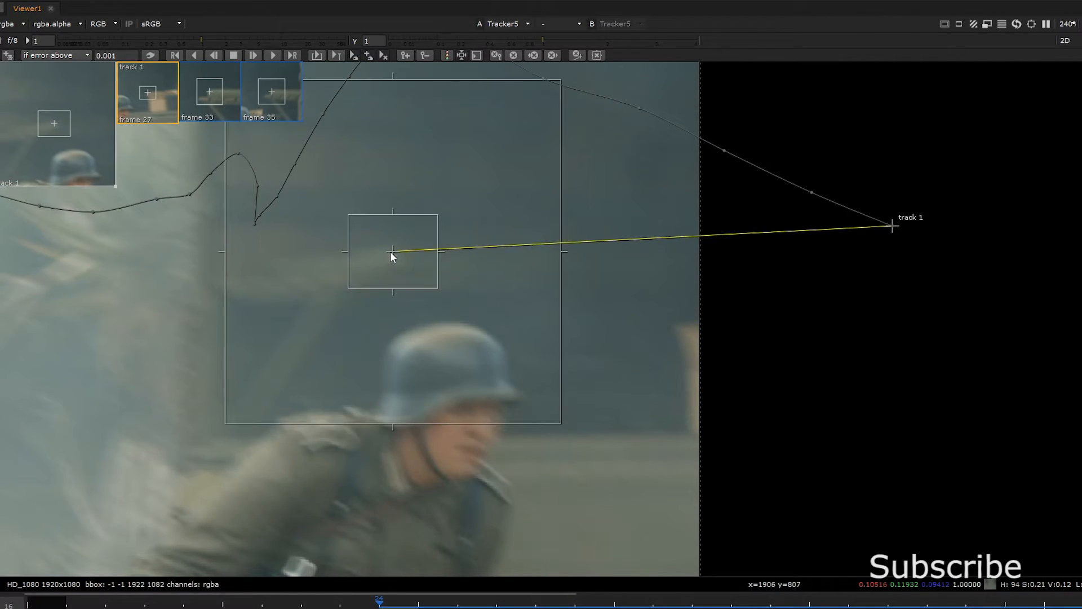
pyautogui.click(215, 56)
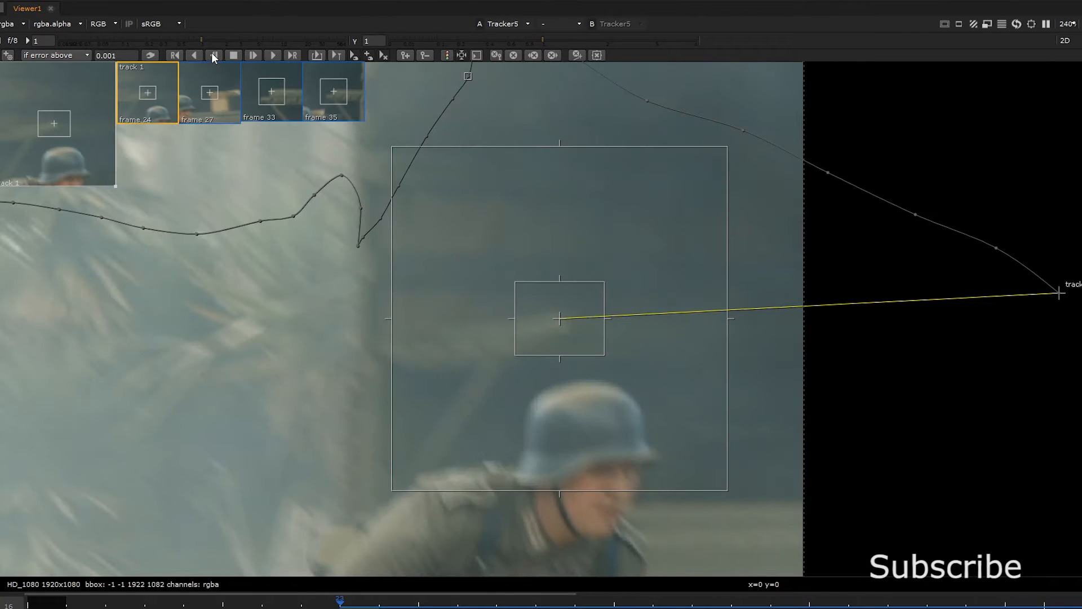
pyautogui.click(193, 56)
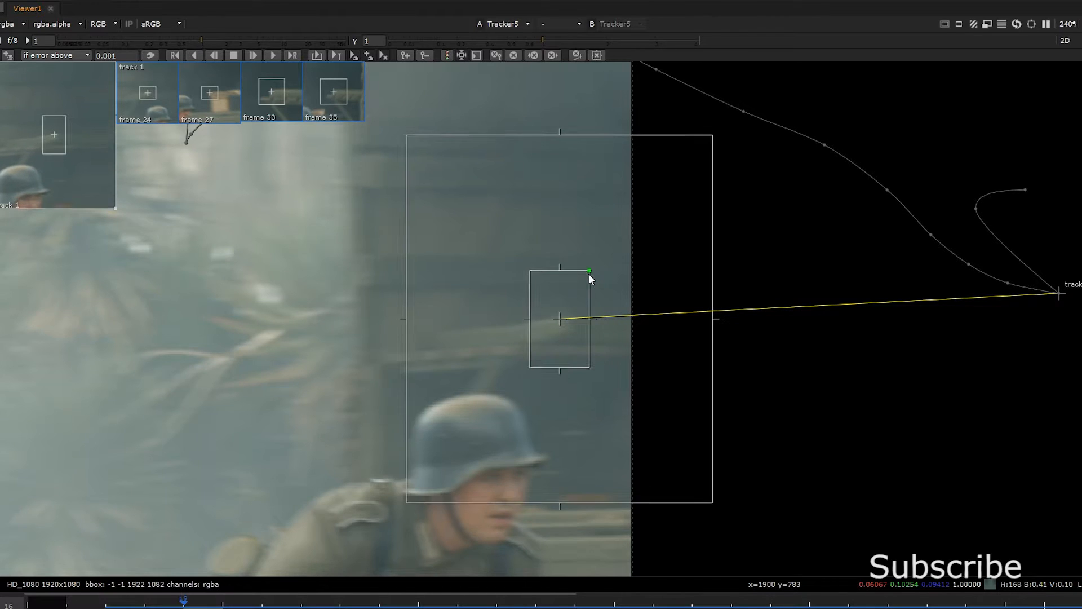
pyautogui.click(214, 55)
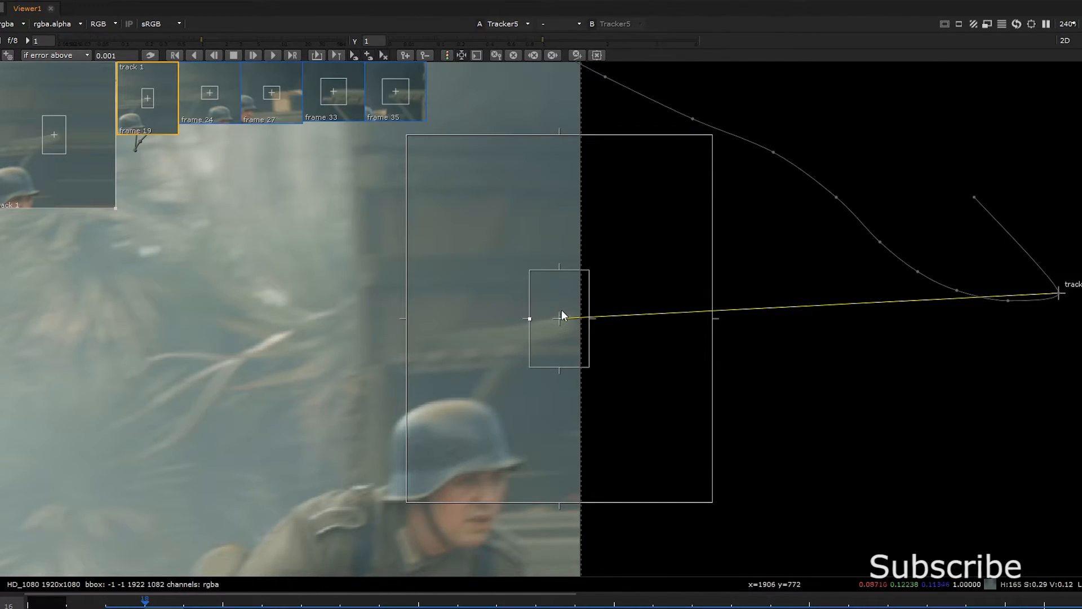
pyautogui.click(214, 56)
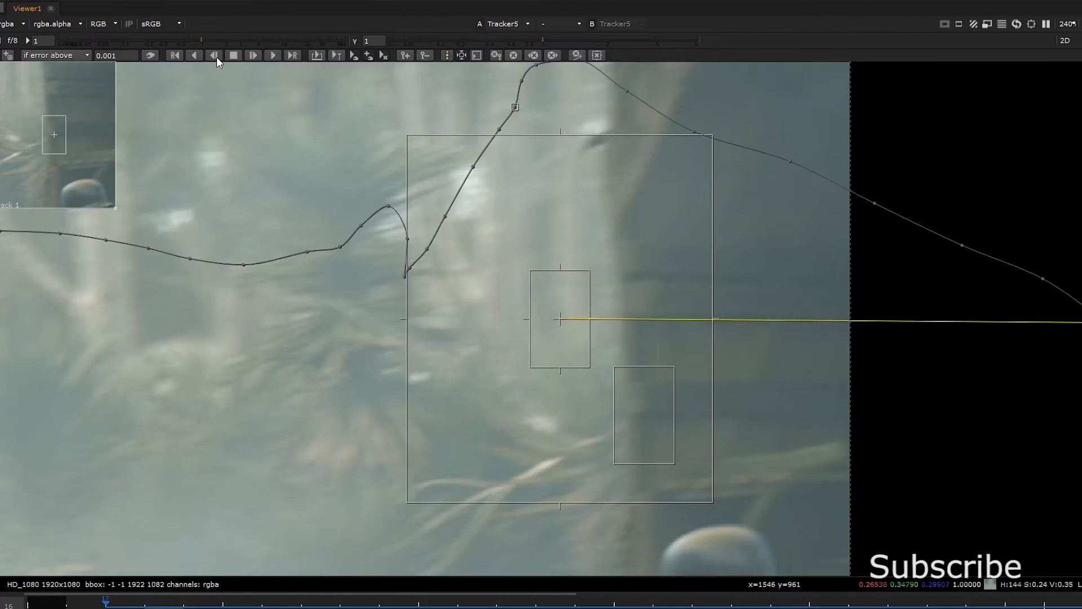
pyautogui.click(214, 55)
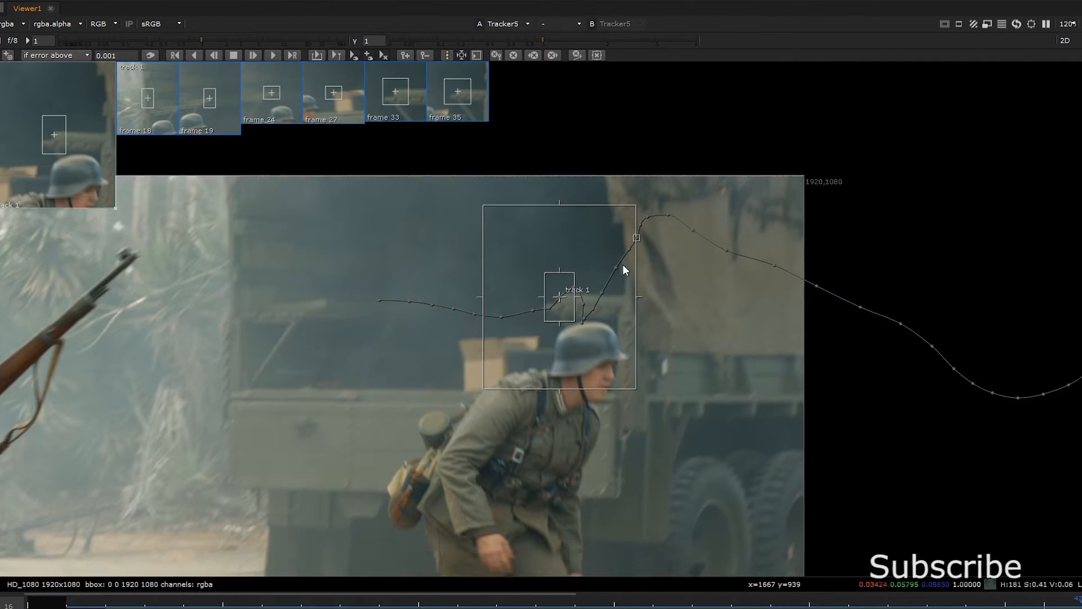
# Add track 2 on a second feature at frame 20
pyautogui.click(394, 91)
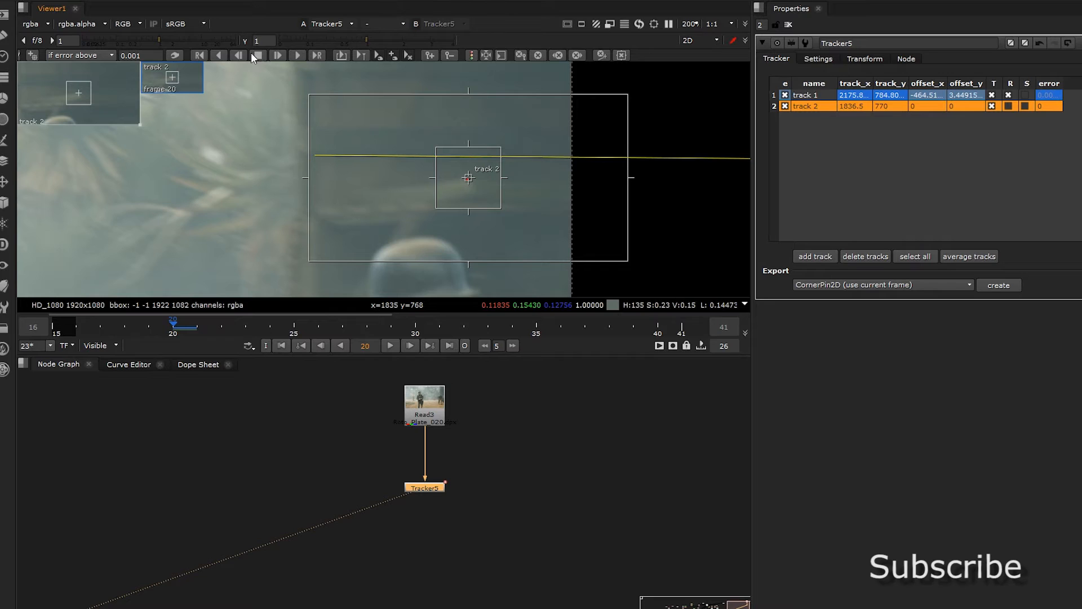
# Track track 2 backward to frames 18 and 20, then forward a few frames, repositioning it when it slips
pyautogui.click(239, 55)
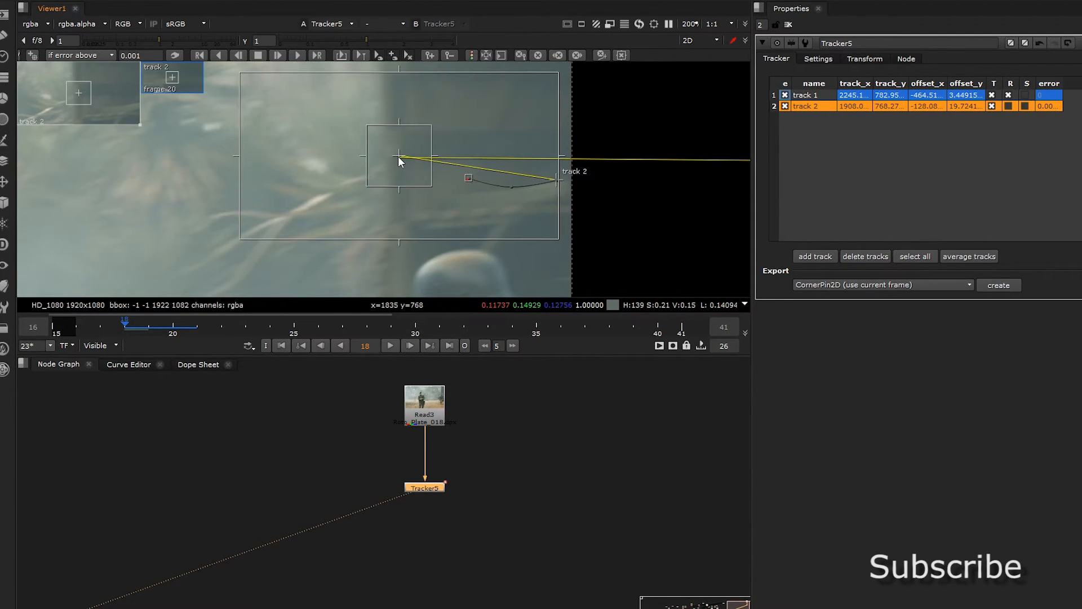
pyautogui.click(237, 55)
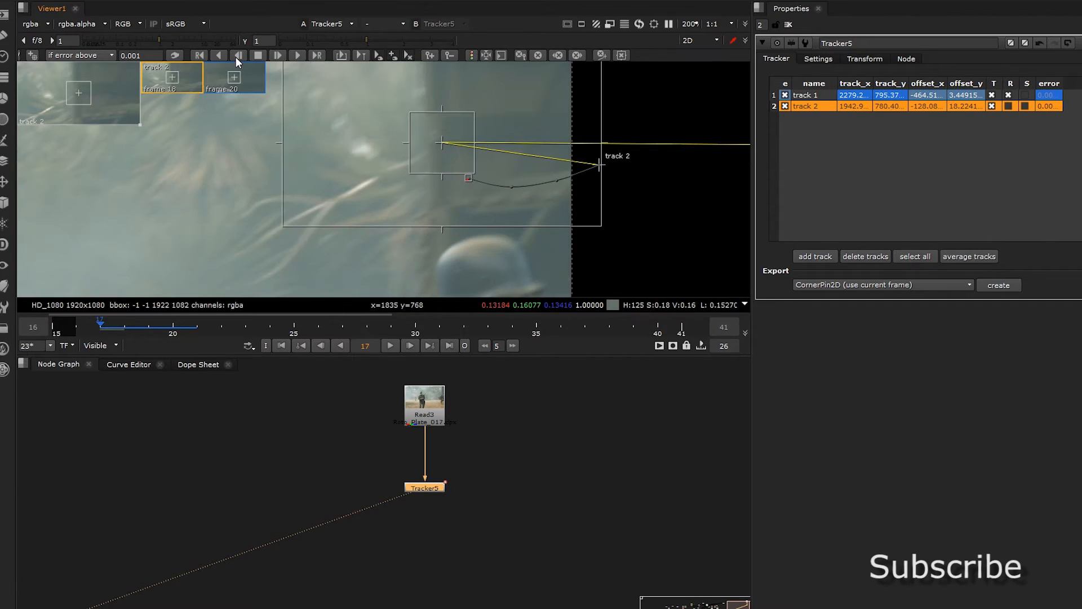
pyautogui.click(196, 322)
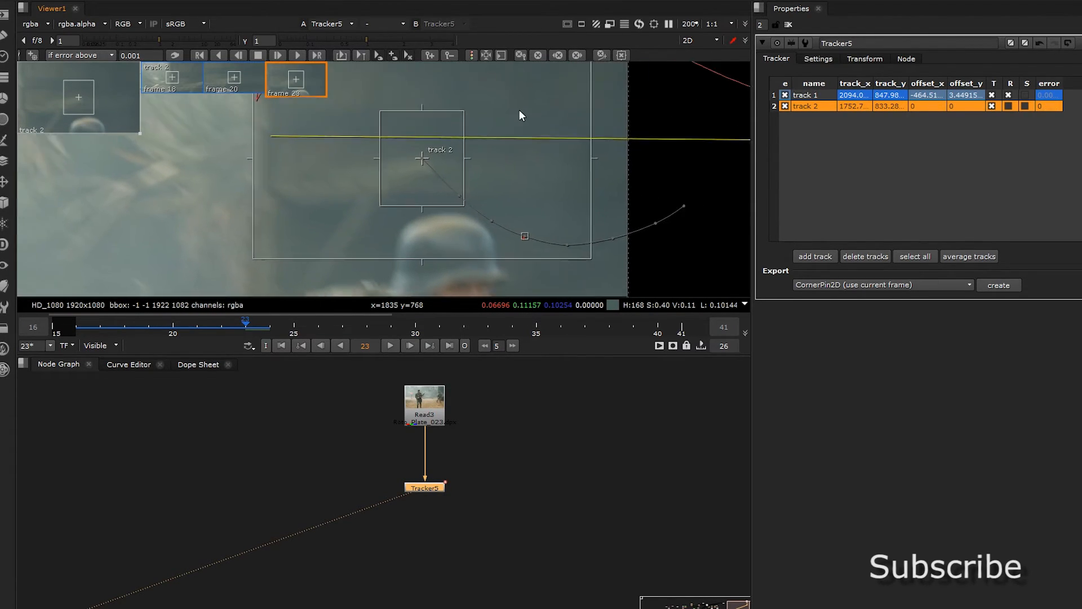
pyautogui.click(277, 55)
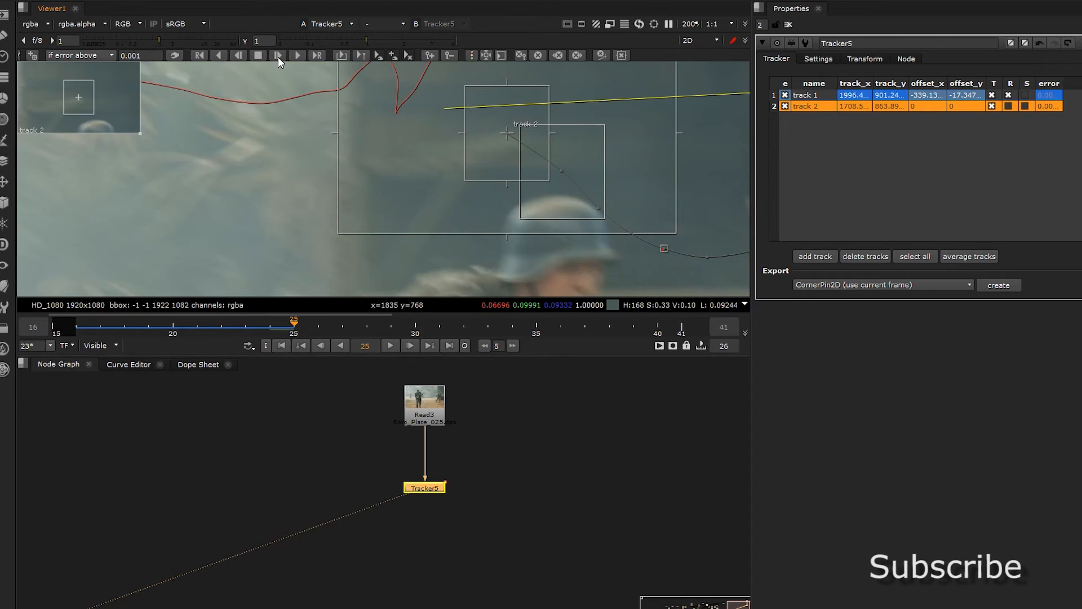
pyautogui.click(297, 55)
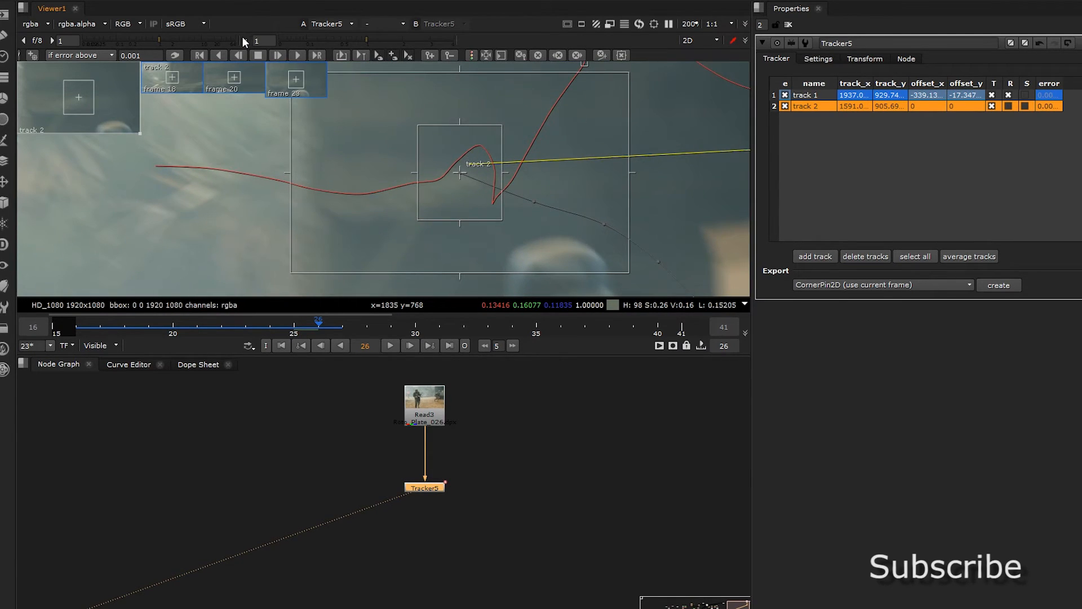
pyautogui.click(297, 55)
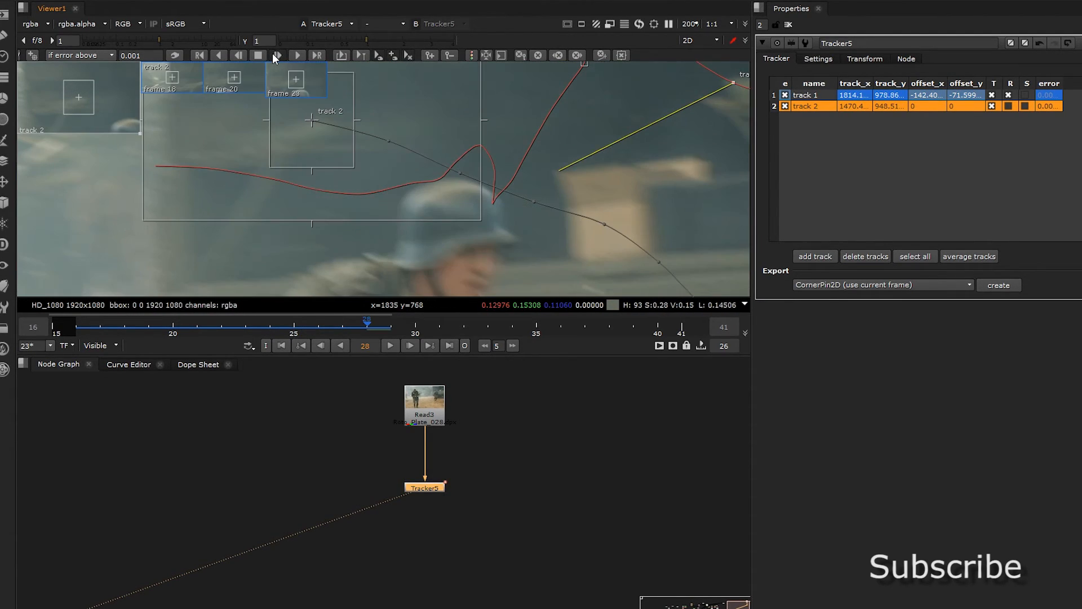
pyautogui.click(296, 55)
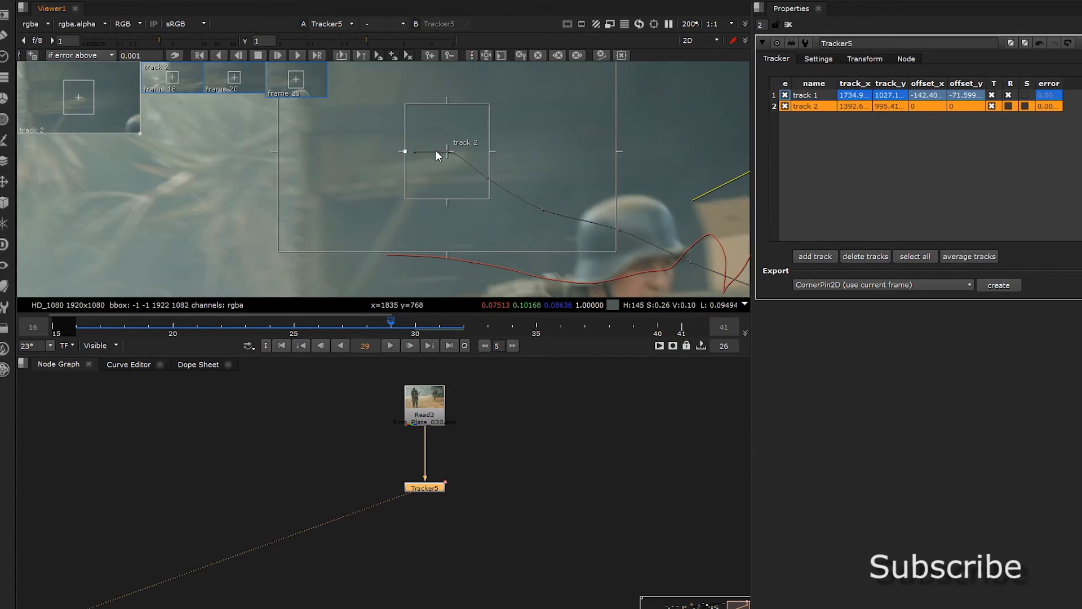
# Correct track 2 at frames 29, 30 and 31, then track it forward to the end of the shot
pyautogui.click(320, 345)
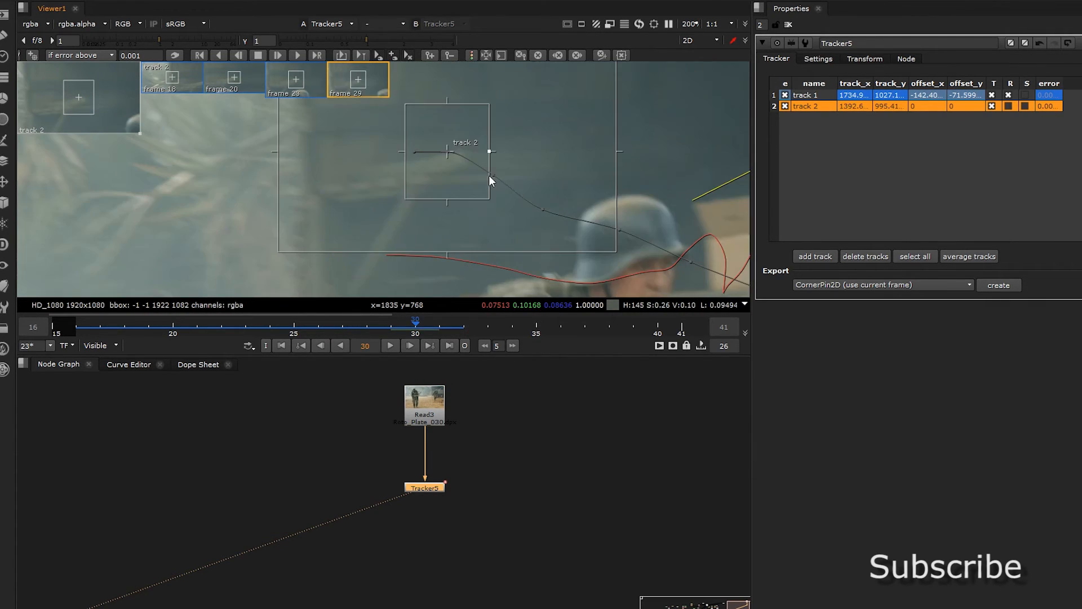
pyautogui.click(409, 346)
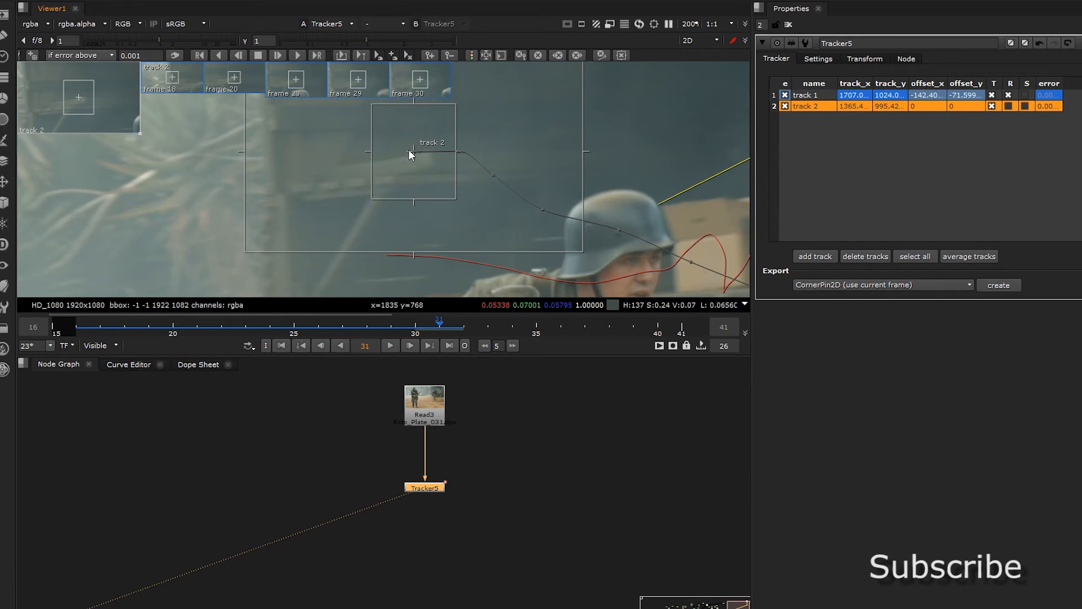
pyautogui.click(279, 56)
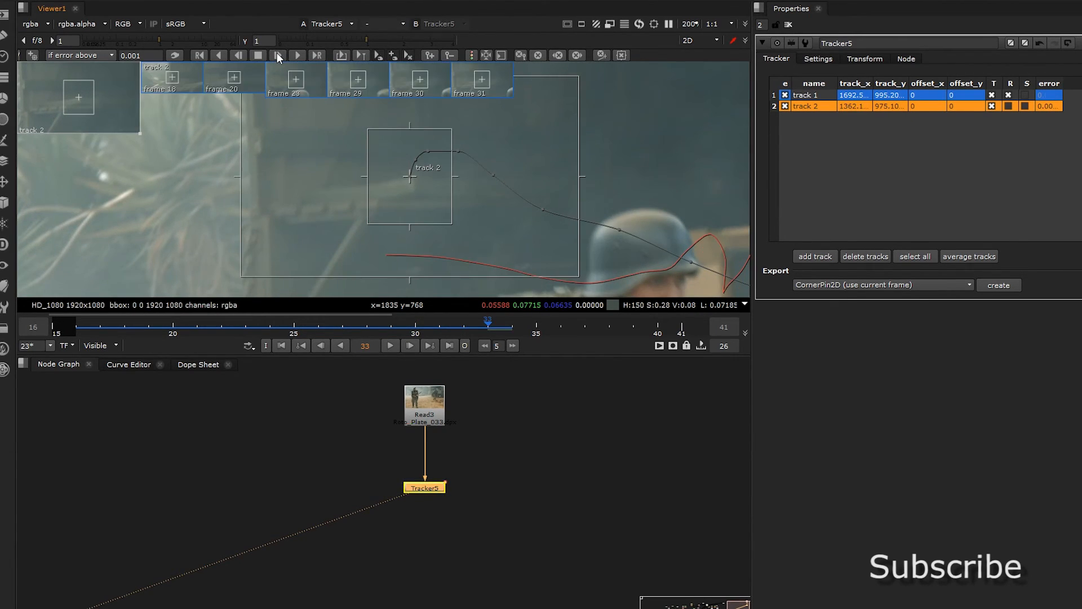
pyautogui.click(296, 55)
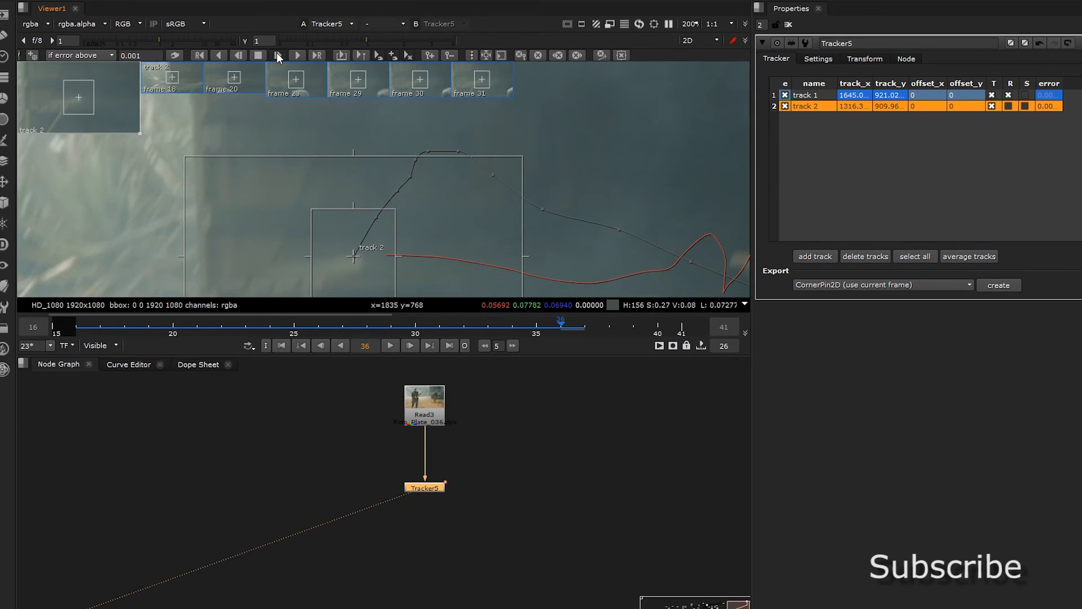
pyautogui.click(297, 55)
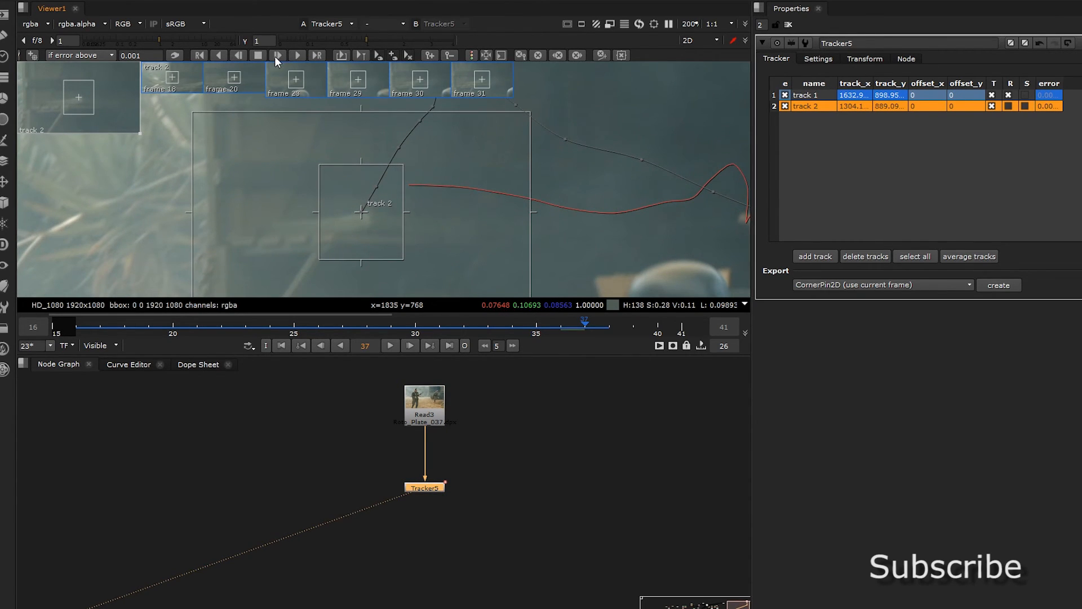
pyautogui.click(297, 55)
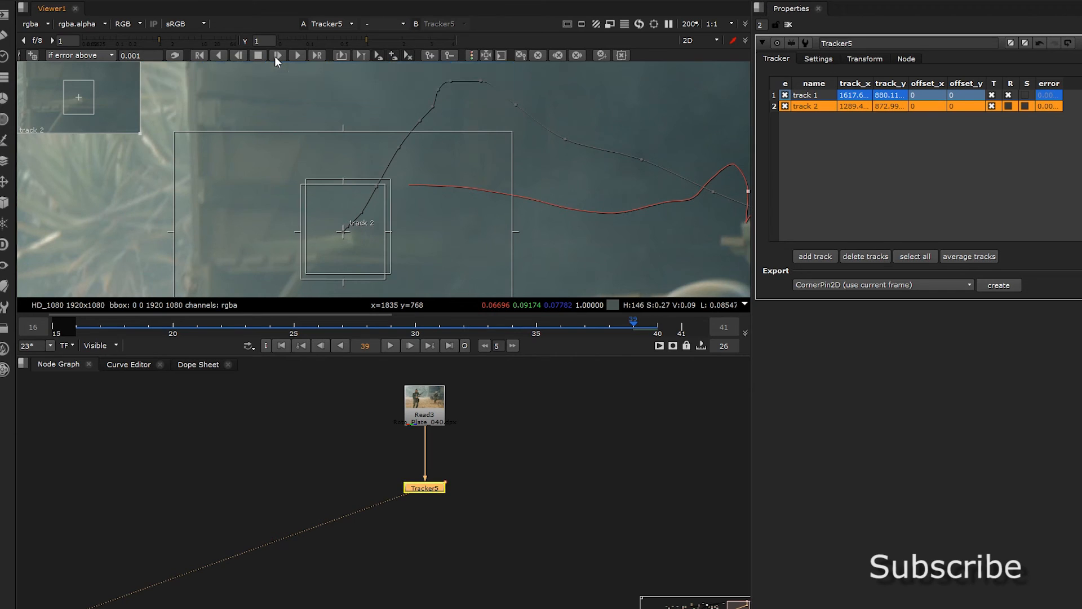
pyautogui.click(297, 55)
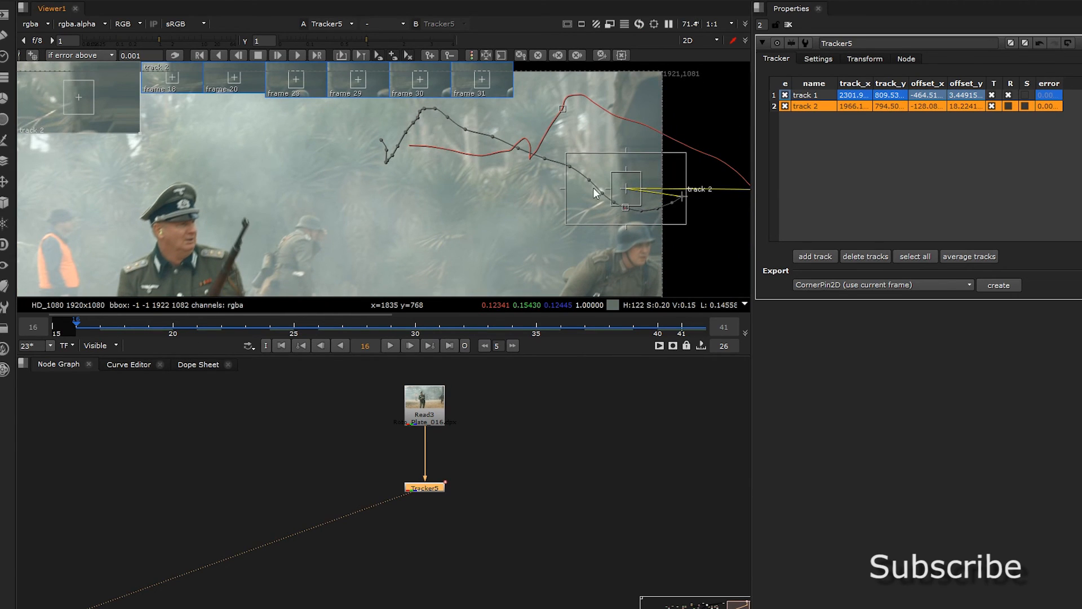
# Export the track as a Transform (match-move) node into the node graph
pyautogui.click(1008, 106)
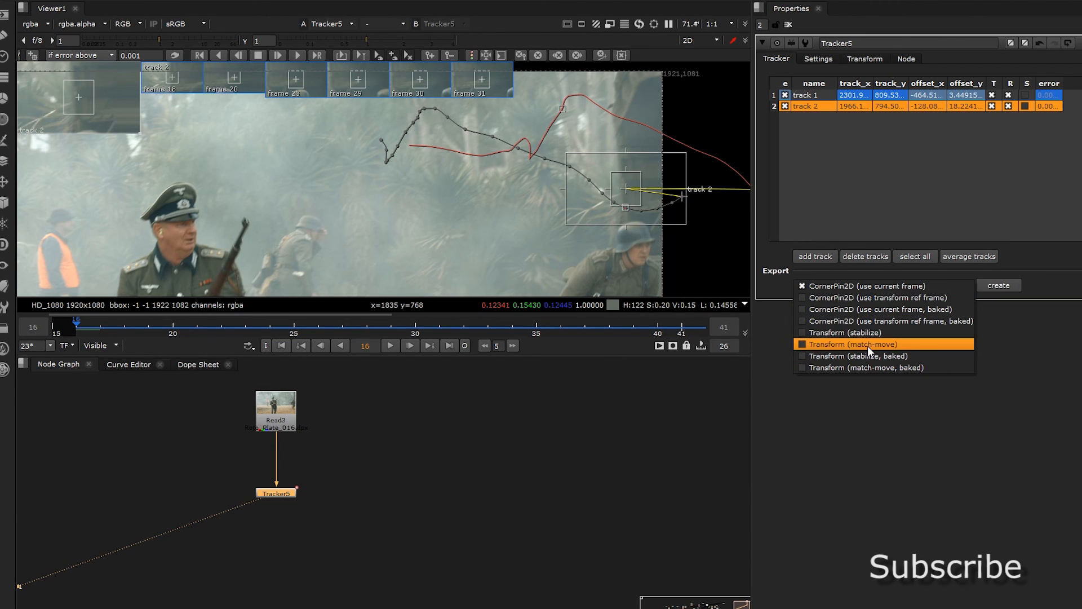
pyautogui.click(998, 284)
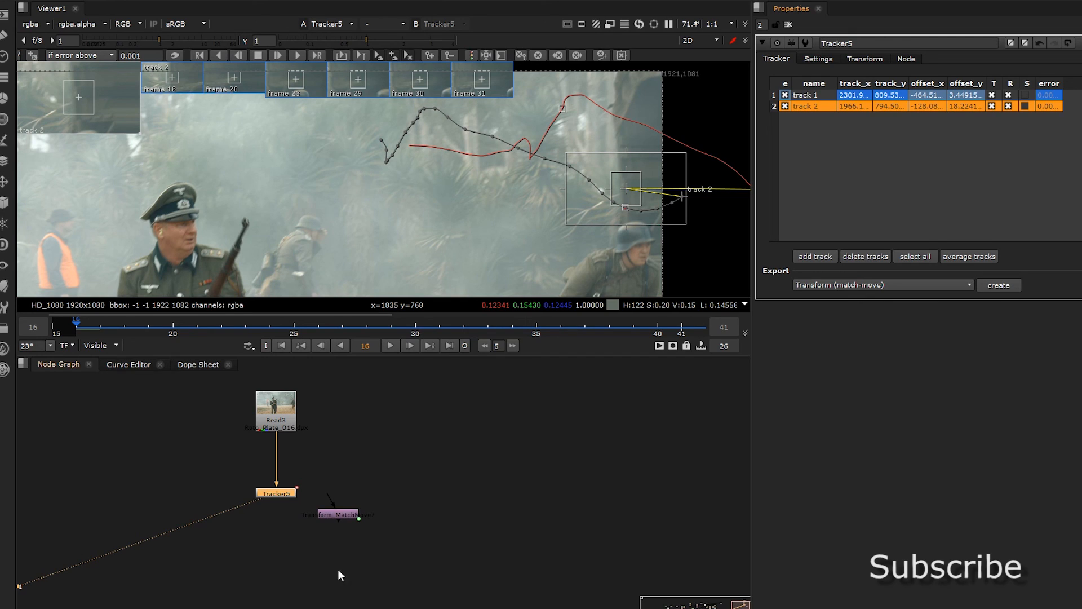